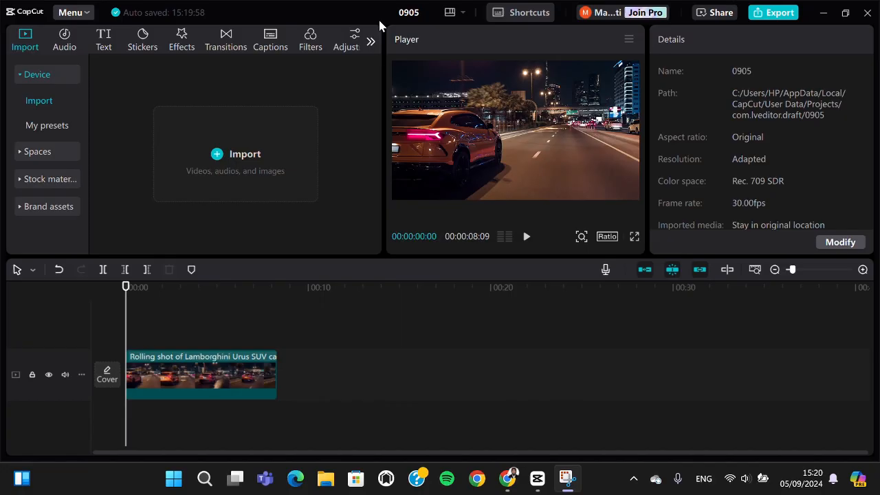
mouse_move(530, 246)
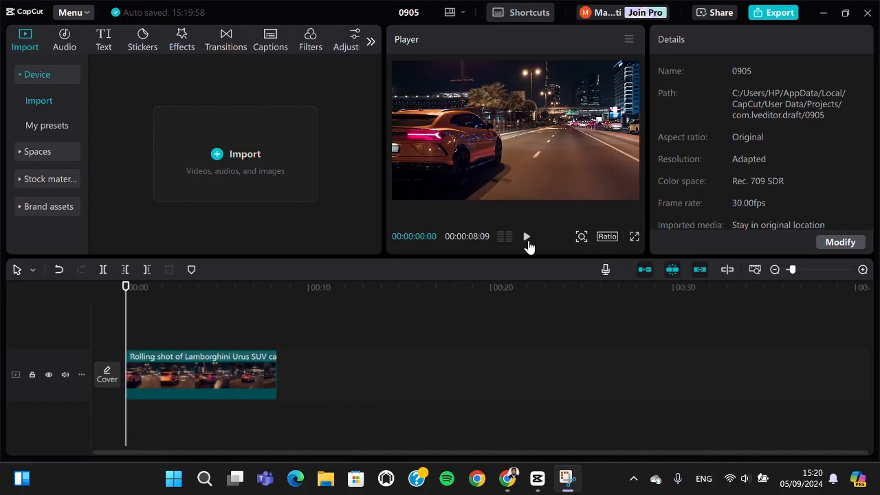
Copy the Lamborghini Urus clip and paste it as an overlay on a second track above
left_click(526, 237)
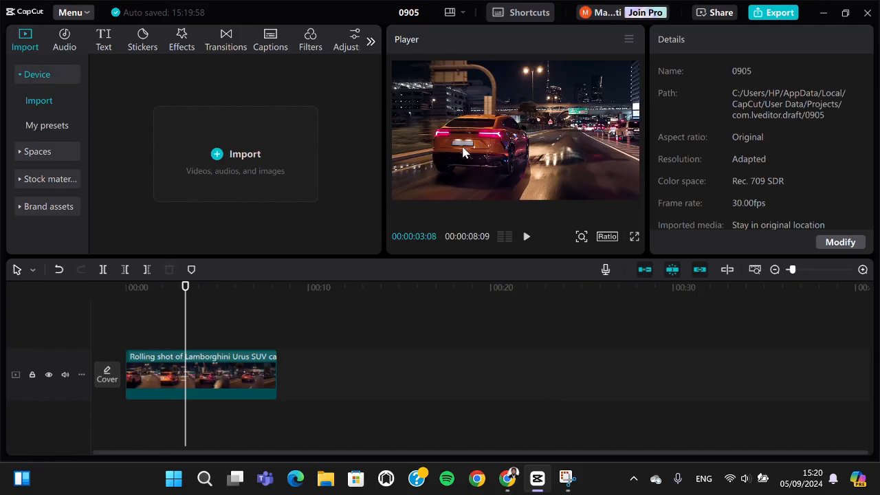
mouse_move(464, 136)
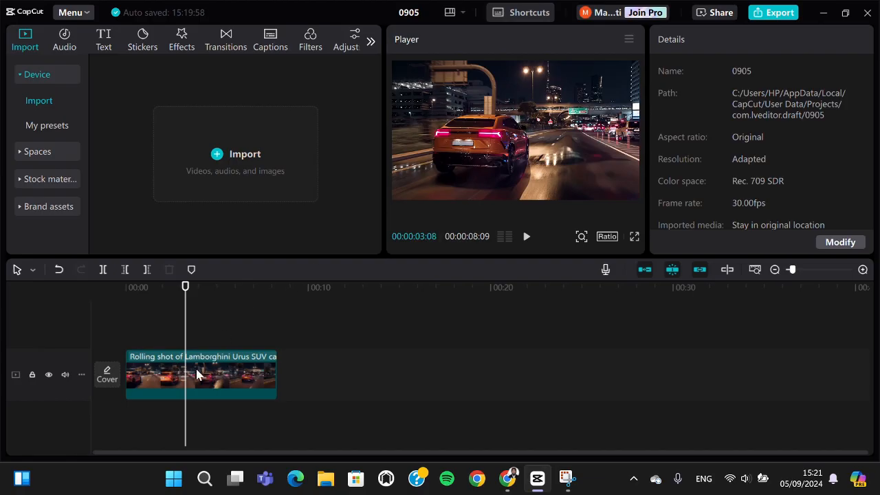
left_click(199, 374)
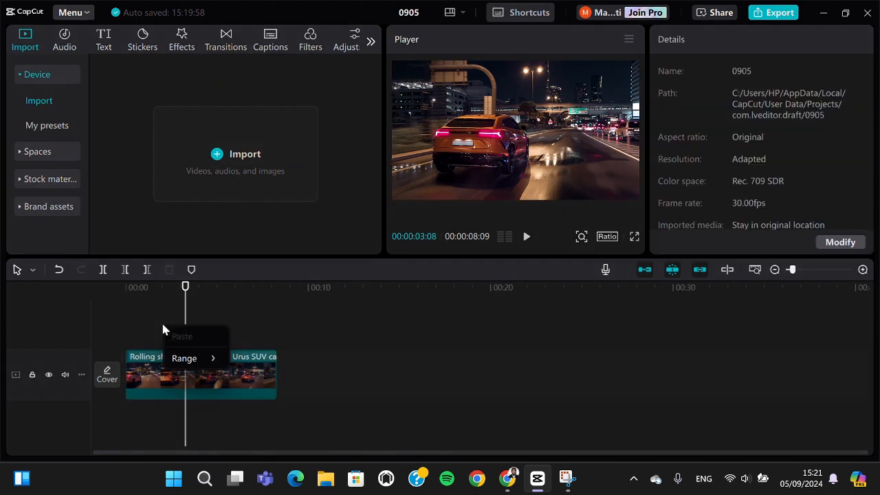
left_click(200, 374)
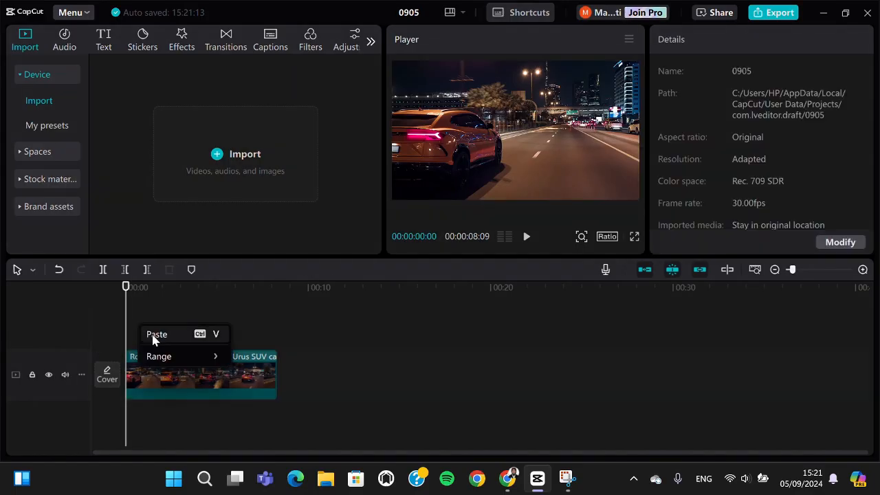
left_click(156, 334)
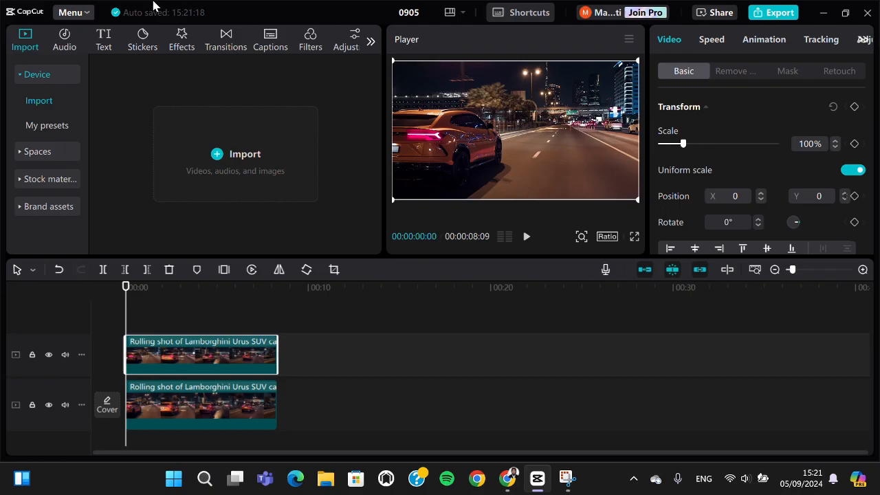
mouse_move(181, 42)
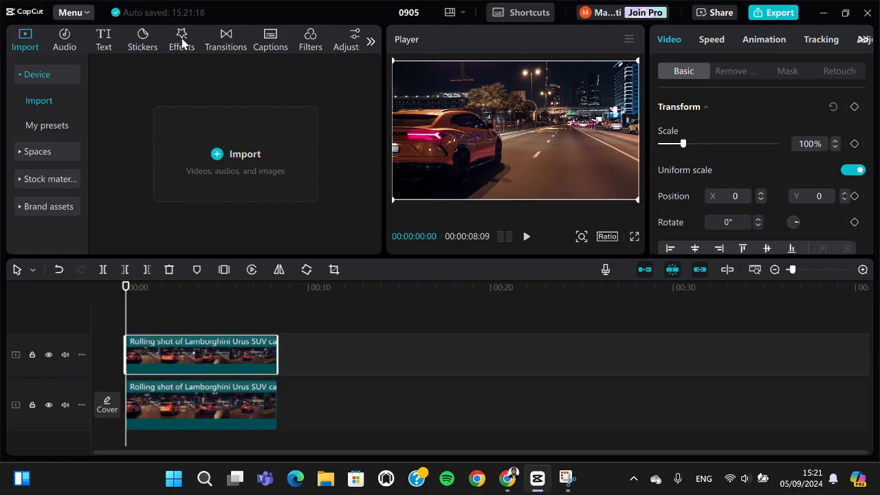
Search the Effects library for 'blur' and apply the Blur effect to the upper clip
left_click(181, 39)
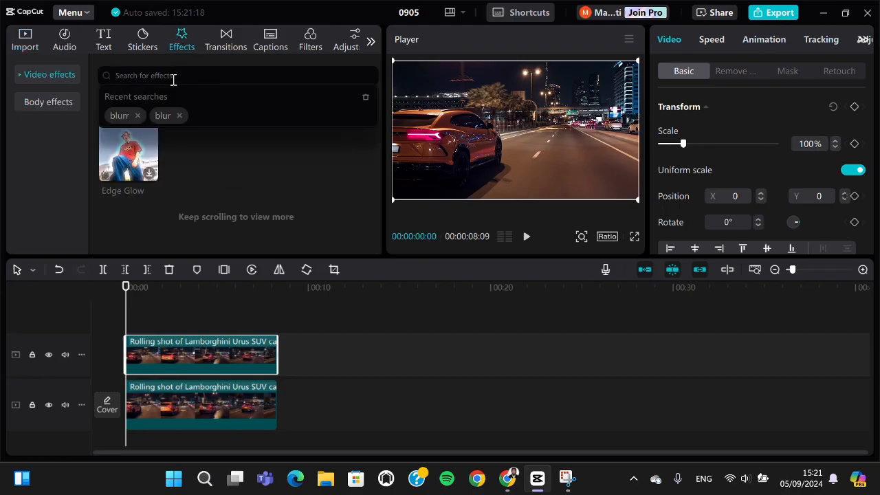
type("blur")
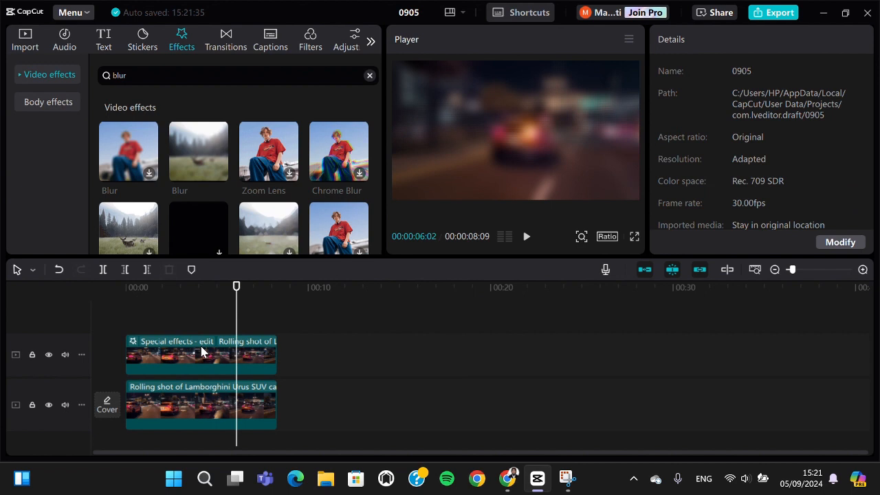
left_click(201, 354)
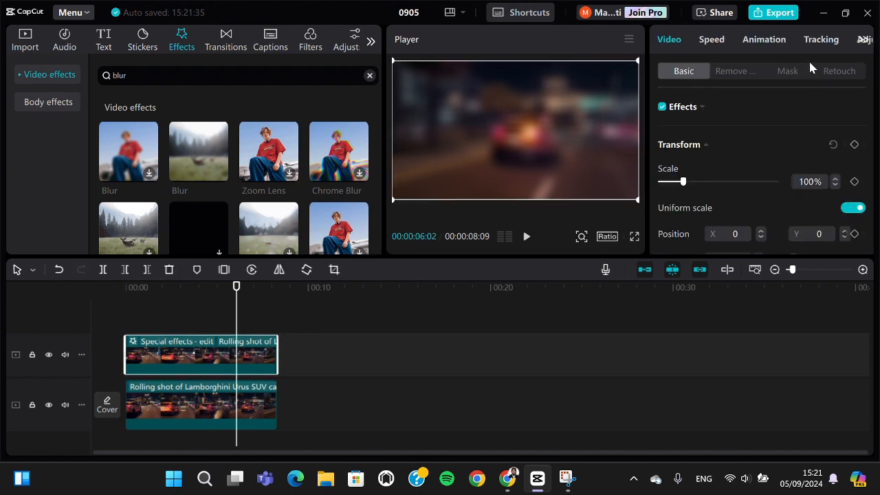
Add a Circle mask to the blurred overlay and place it over the number plate
left_click(787, 71)
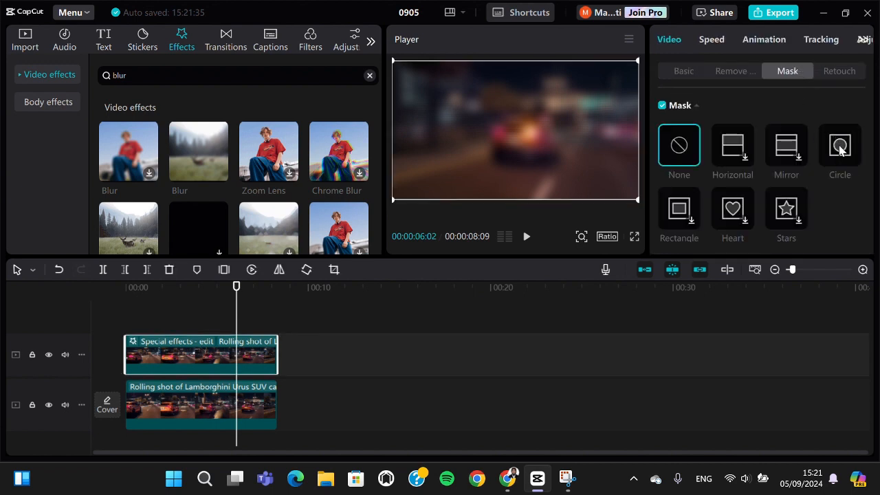
left_click(839, 146)
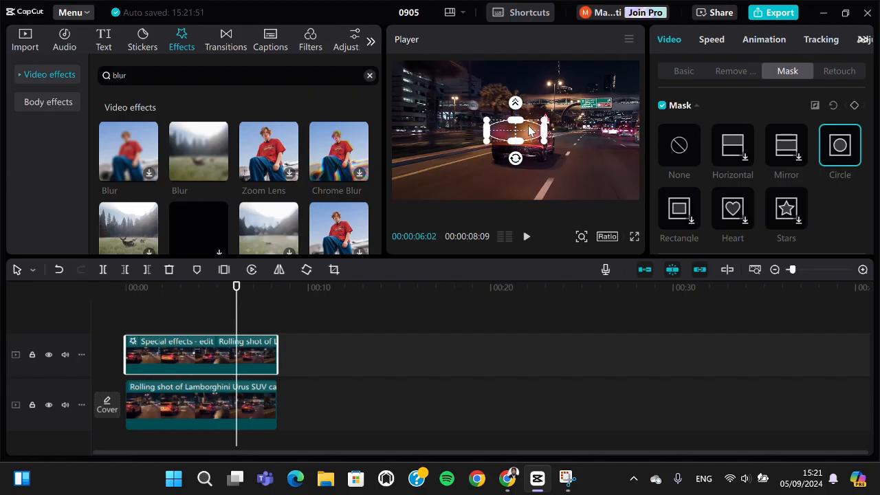
left_click_drag(516, 131, 516, 140)
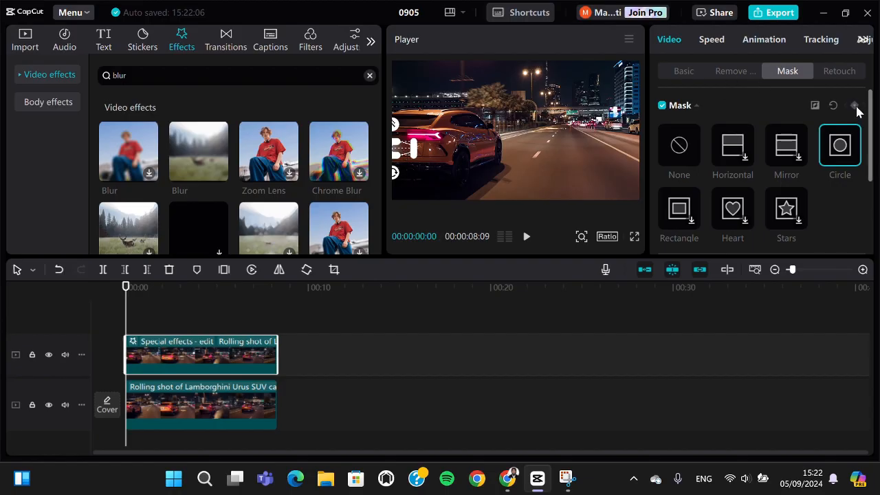
mouse_move(855, 105)
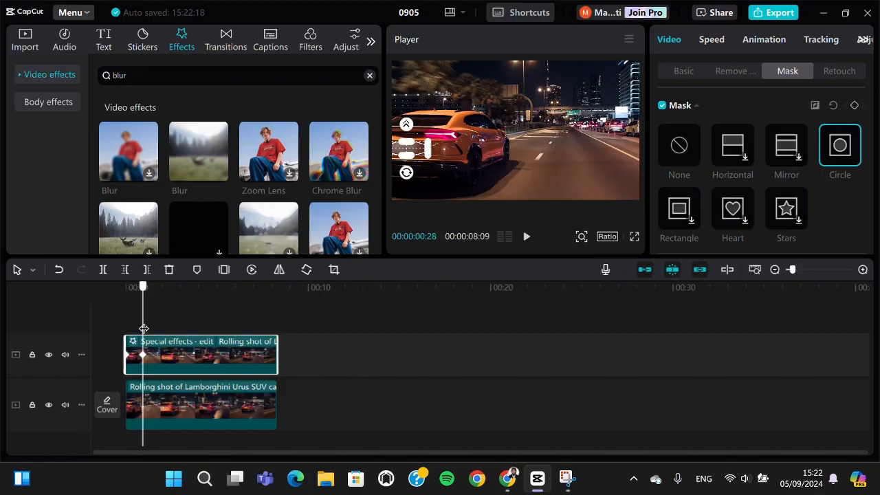
Add mask keyframes repositioning the circle so it tracks the moving plate
left_click_drag(143, 288, 158, 287)
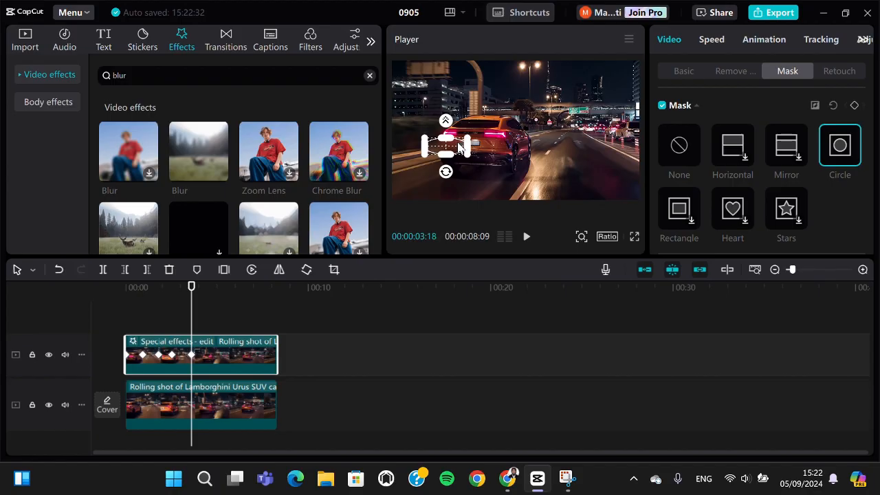
left_click_drag(447, 145, 470, 144)
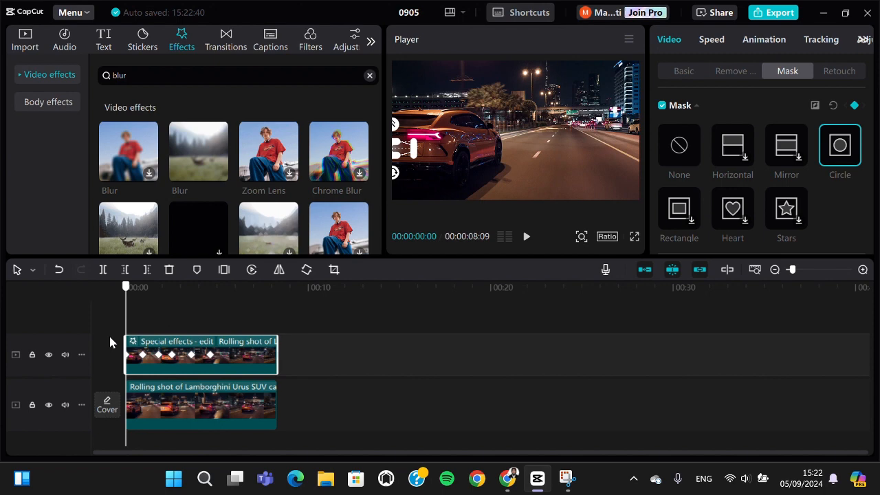
left_click(154, 287)
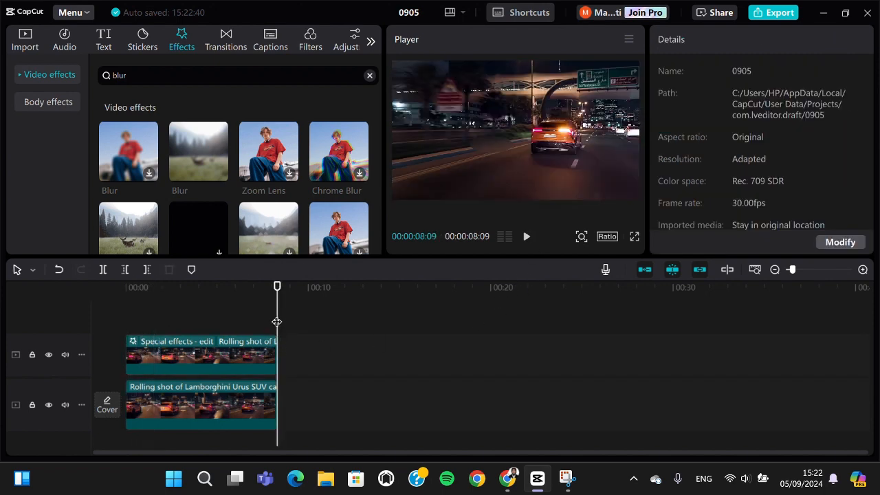
left_click(527, 237)
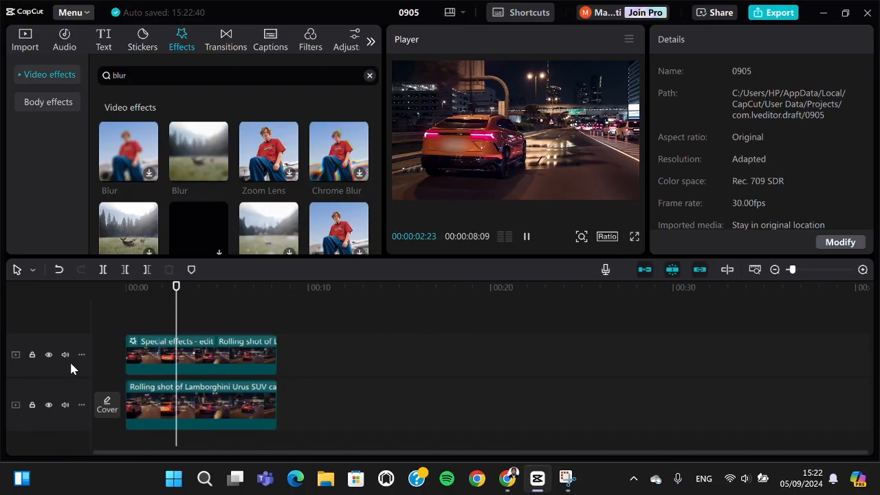
left_click(526, 236)
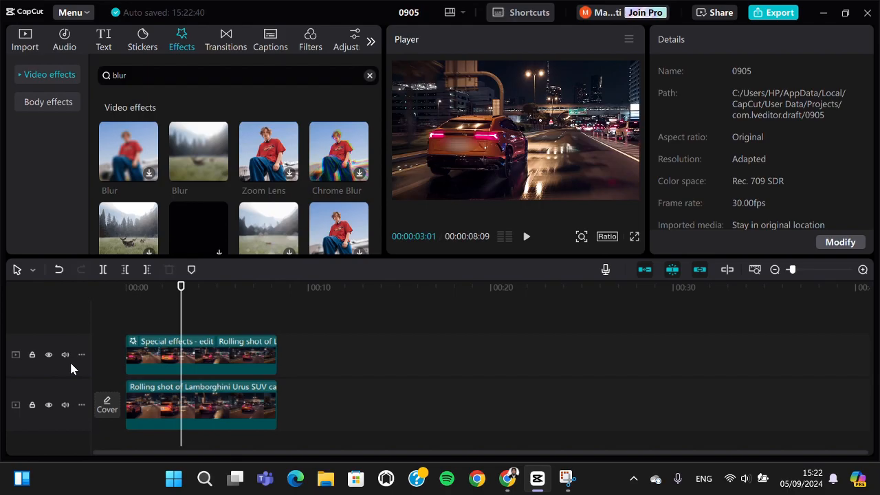